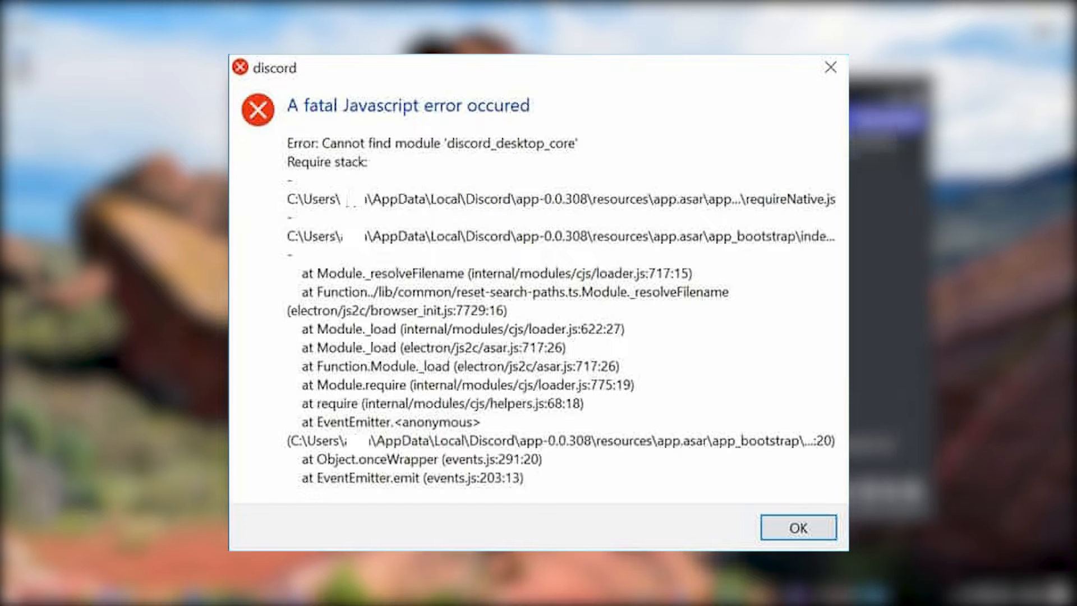
- Dismiss the fatal JavaScript error so Discord opens to the Fall Guys squads-lfg channel
click(796, 527)
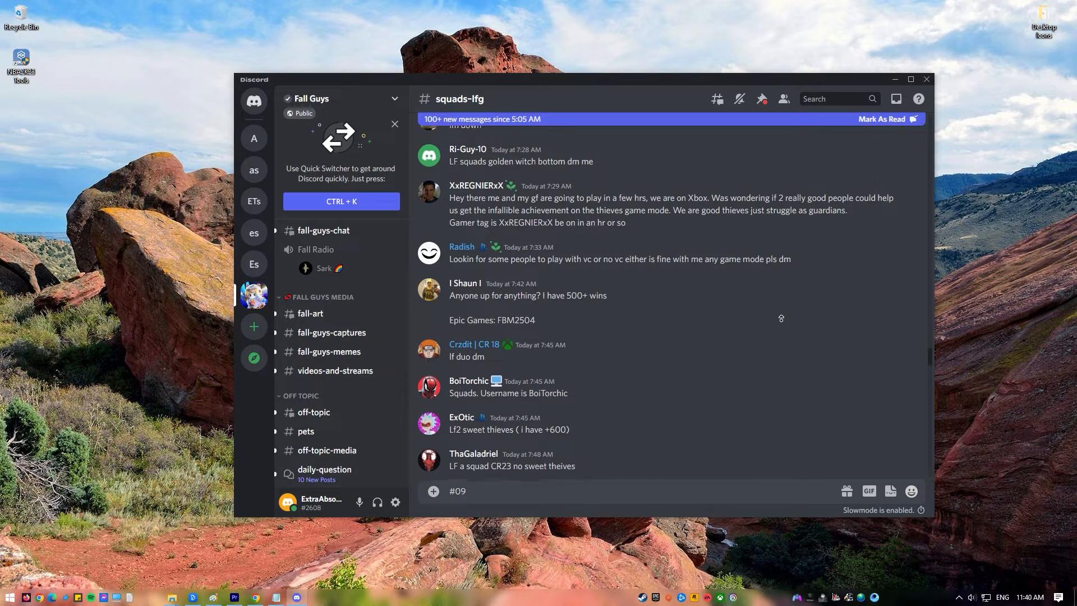
scroll(up, 3)
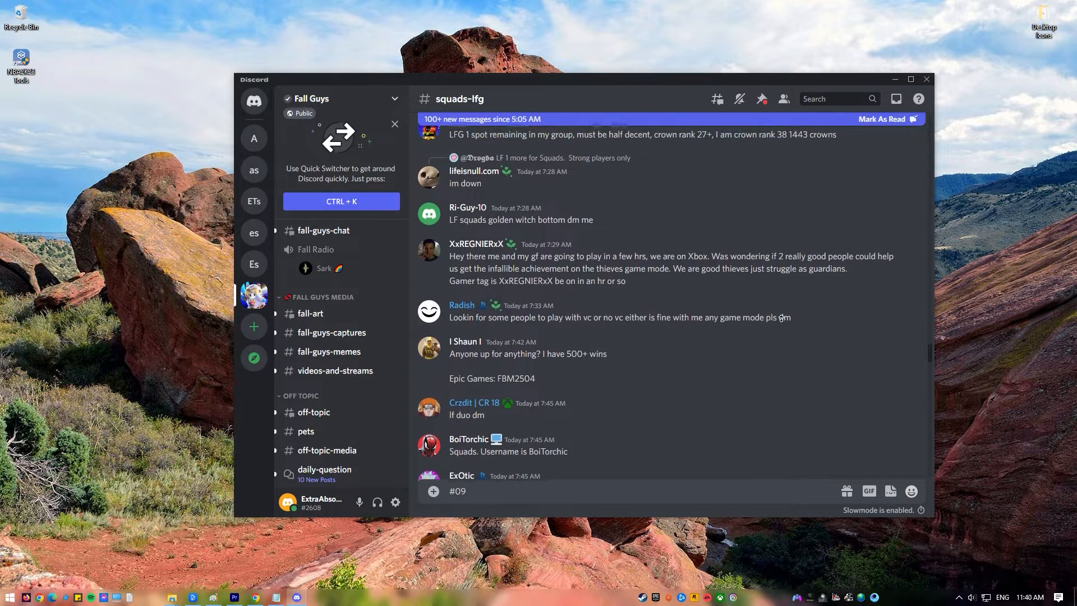